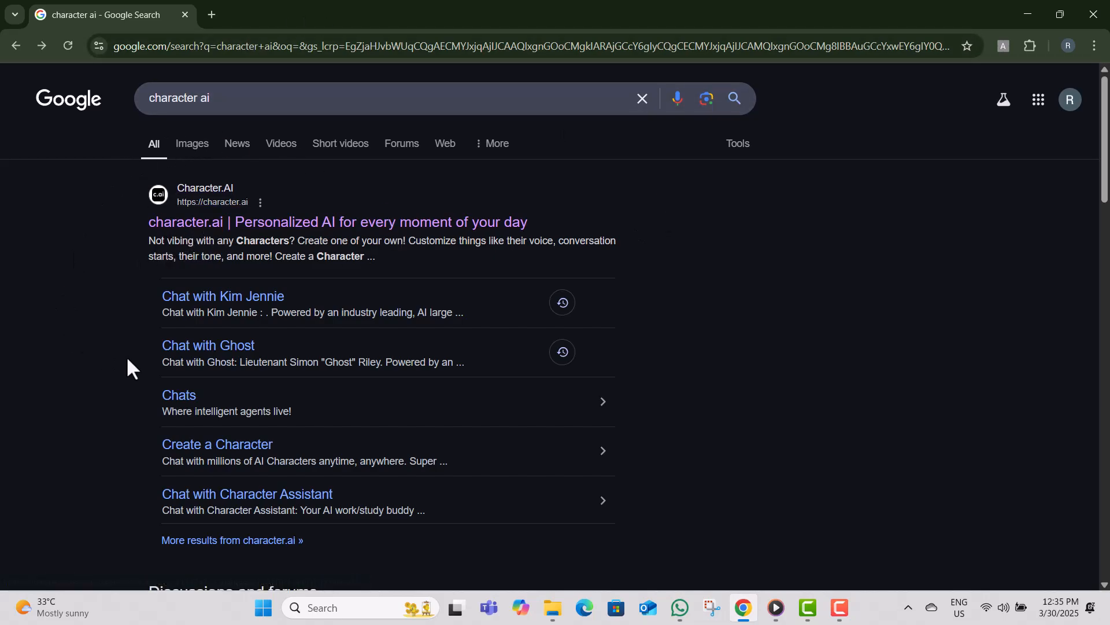
Step: Open the Character.AI website from the Google search results
left_click(337, 222)
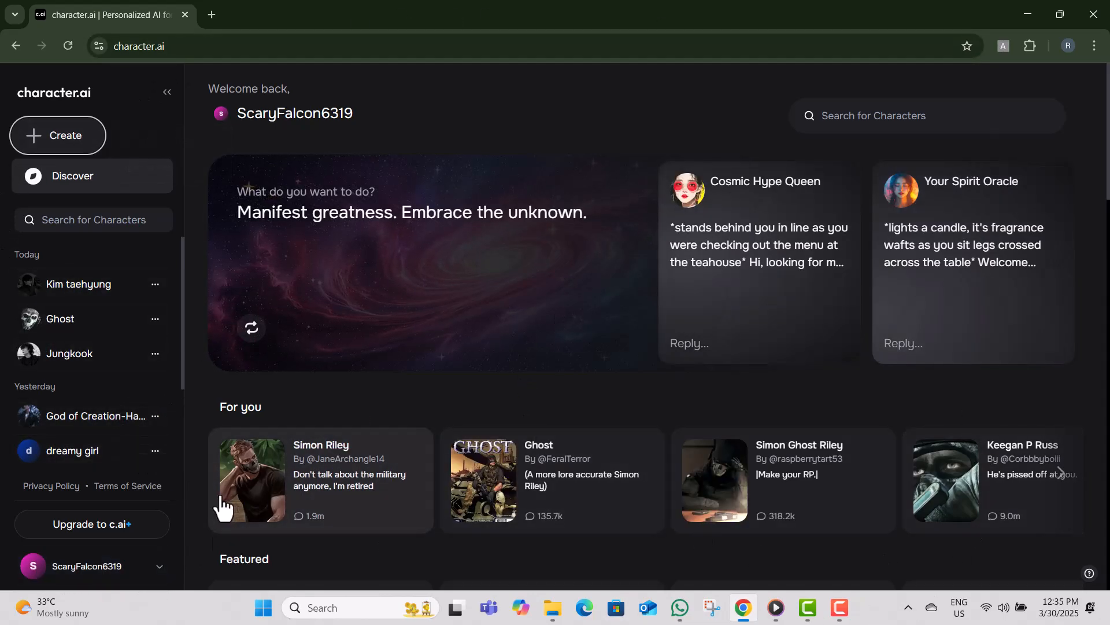
Step: Open the existing chat with the 'dreamy girl' character from the sidebar
left_click(72, 450)
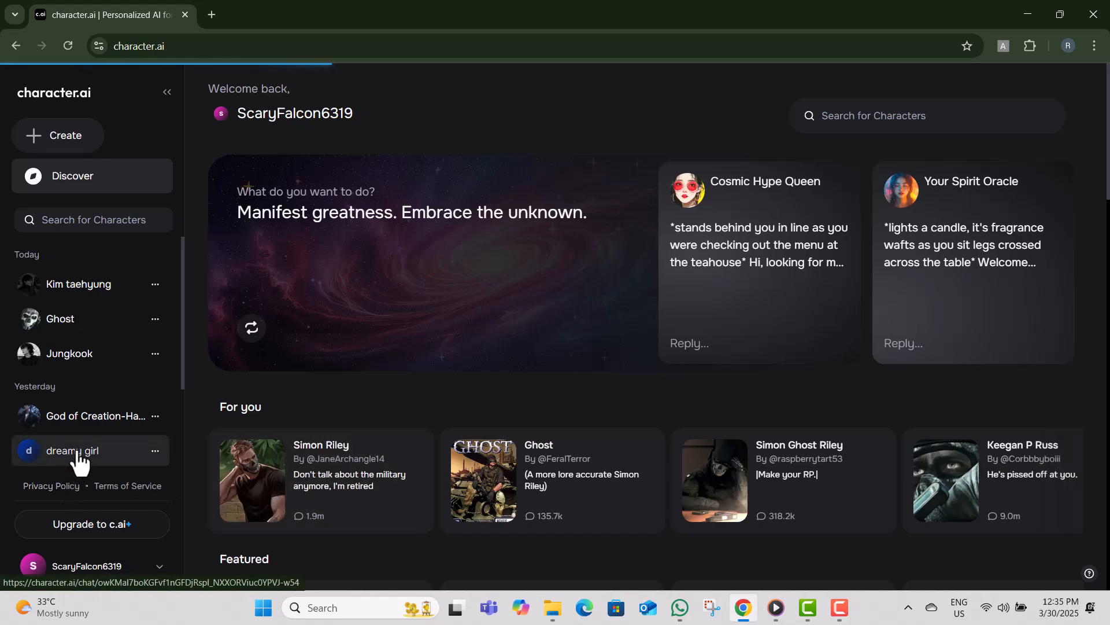
left_click(72, 450)
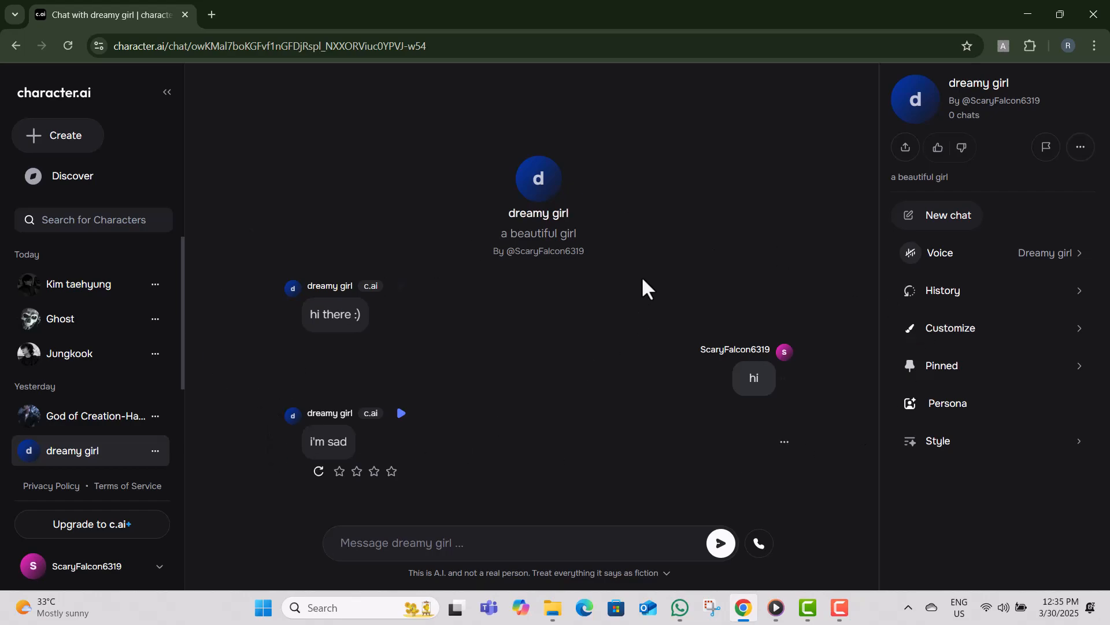
mouse_move(551, 454)
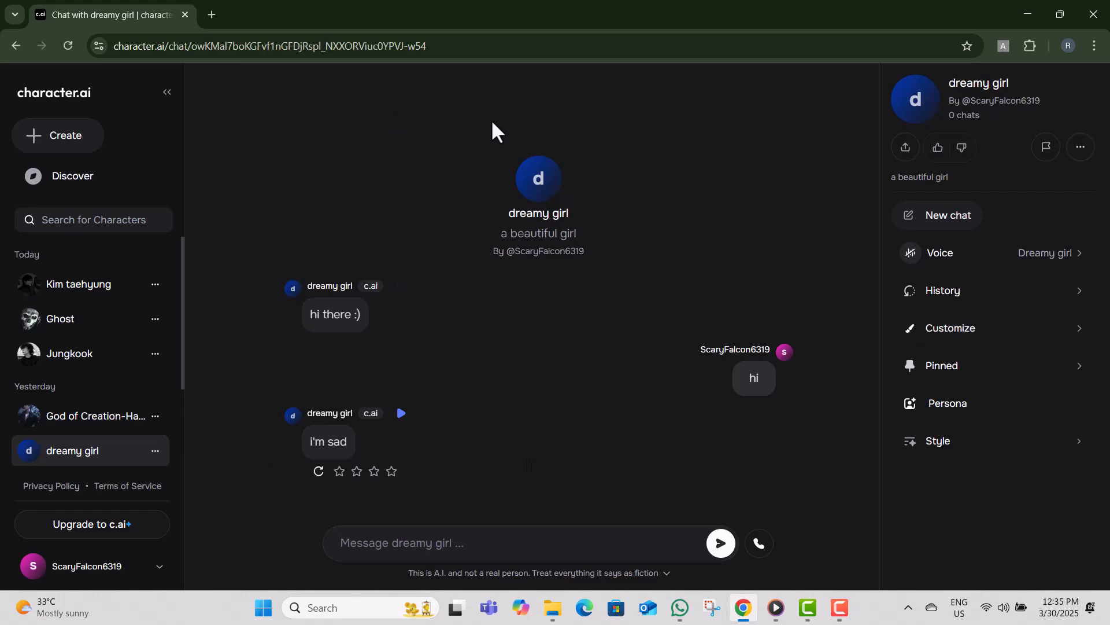
mouse_move(537, 198)
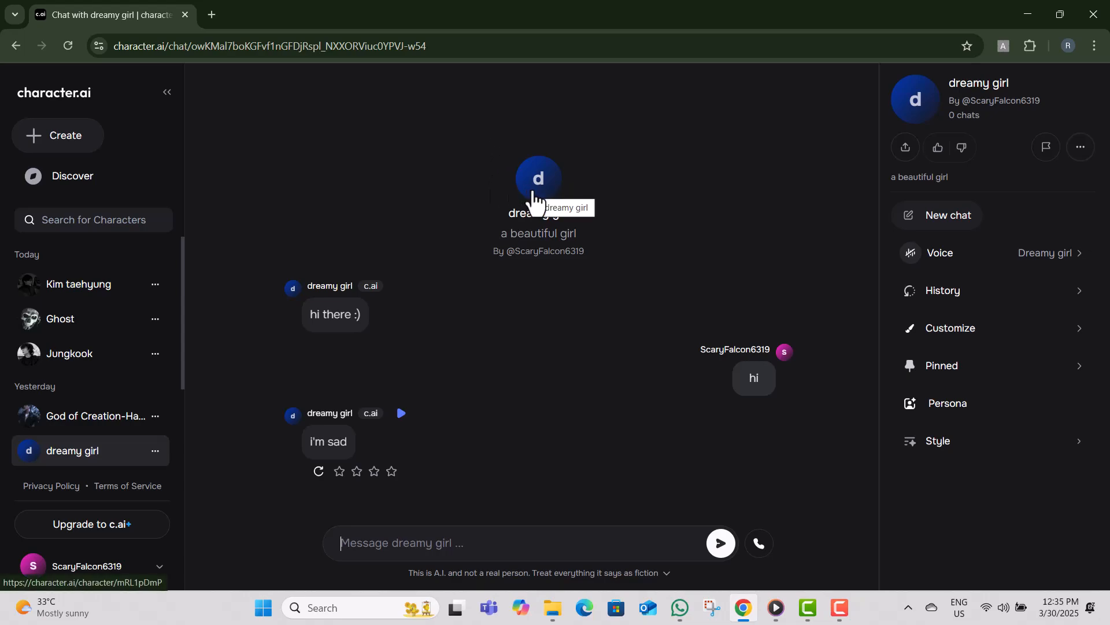
mouse_move(909, 115)
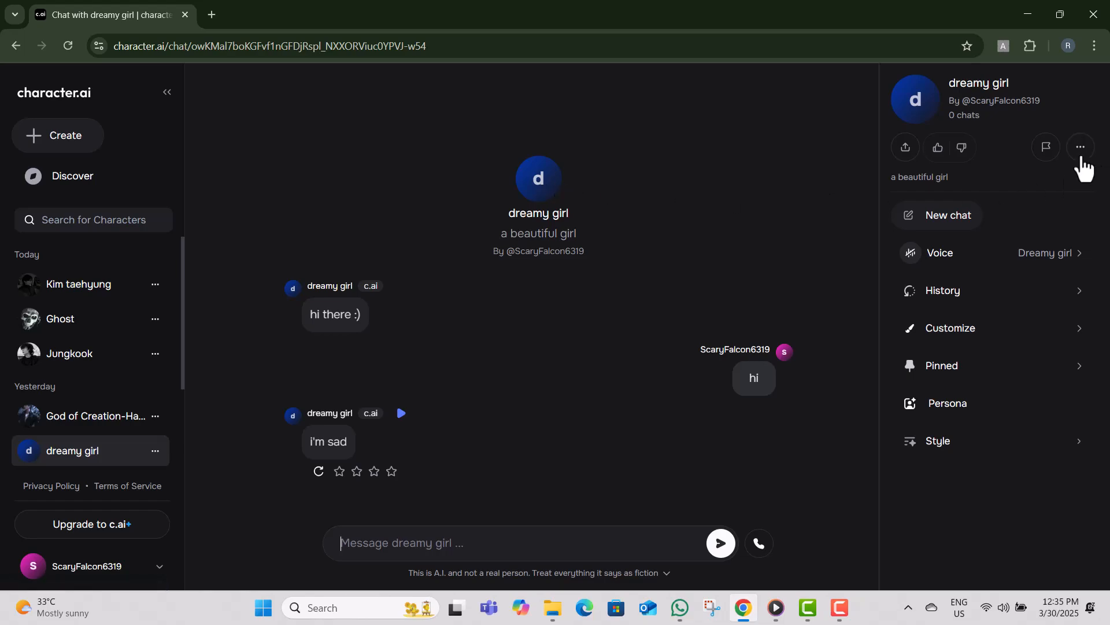
Step: Edit the 'dreamy girl' character and view its Visibility setting, shown as Private
left_click(1079, 147)
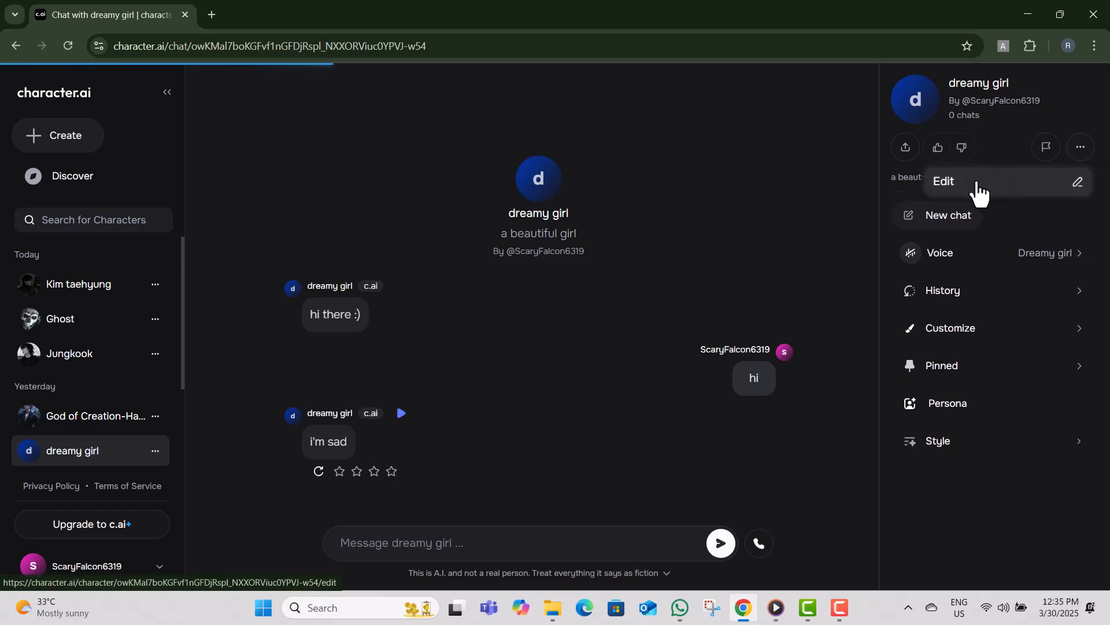
left_click(944, 181)
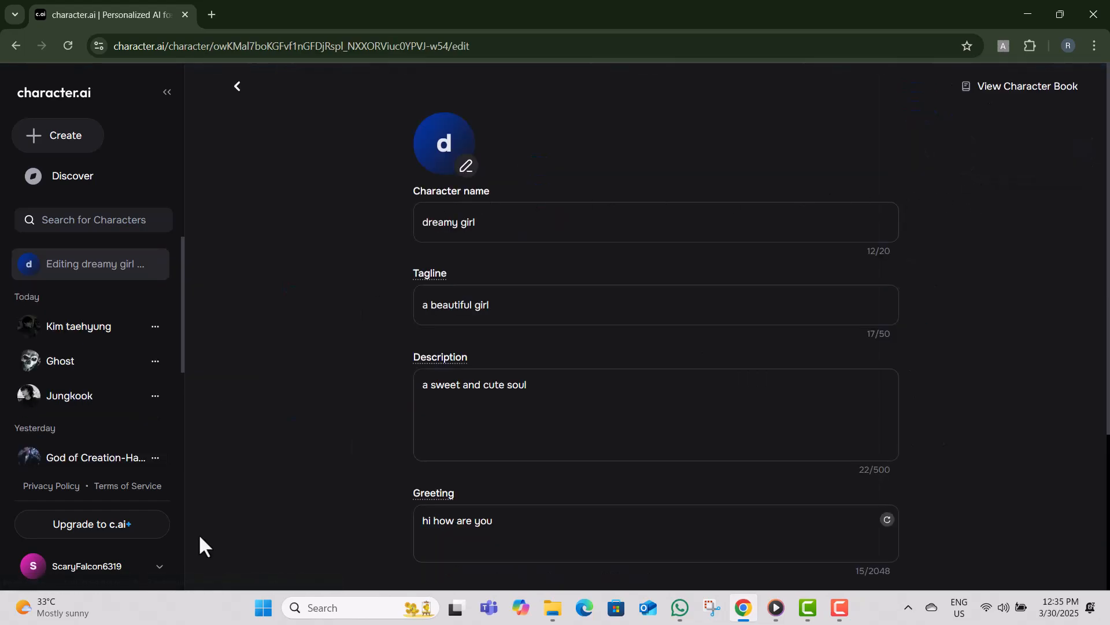
scroll("down", 3)
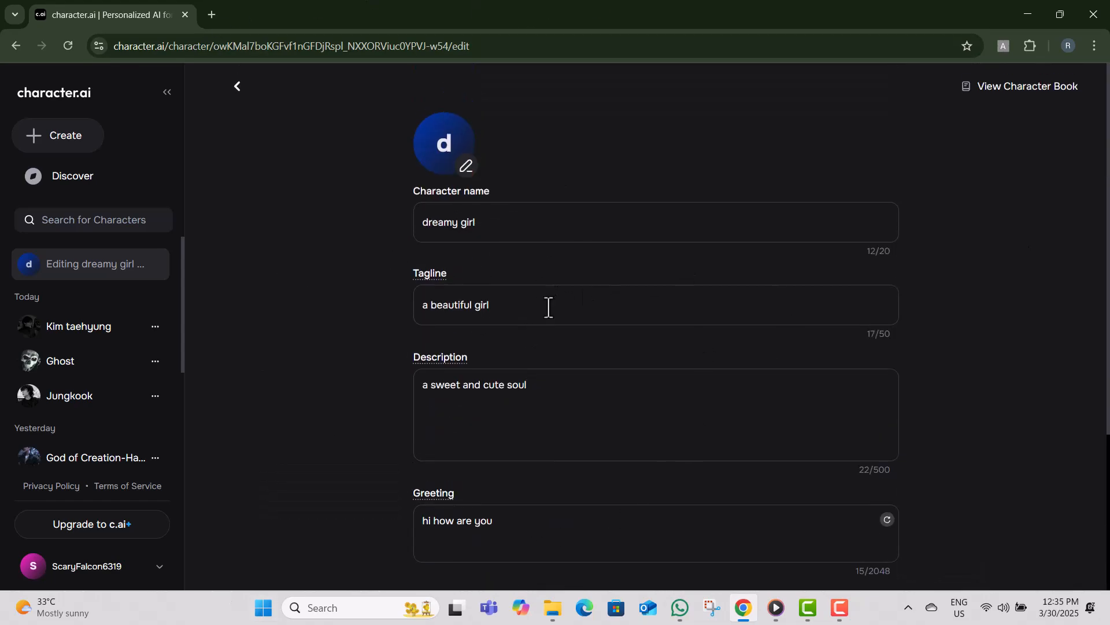
scroll("down", 3)
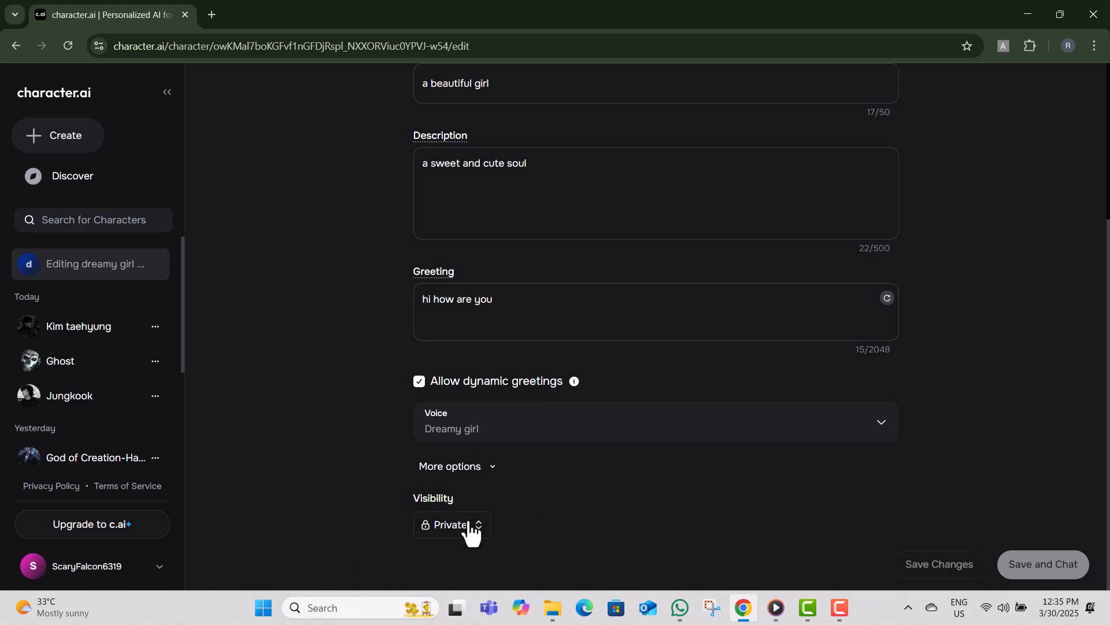
left_click(450, 526)
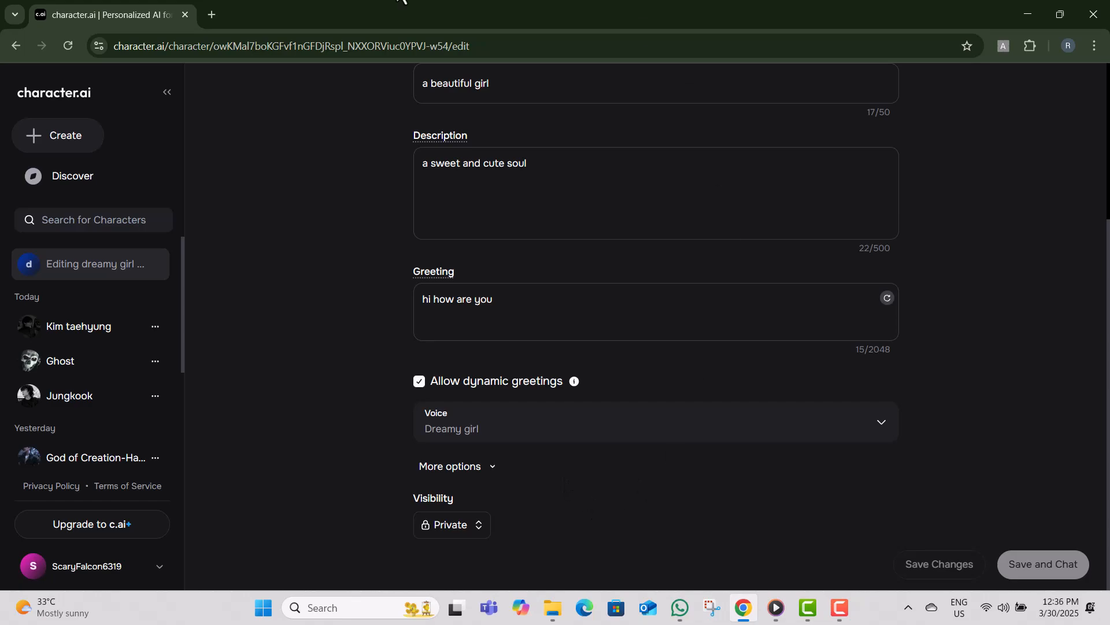
mouse_move(522, 548)
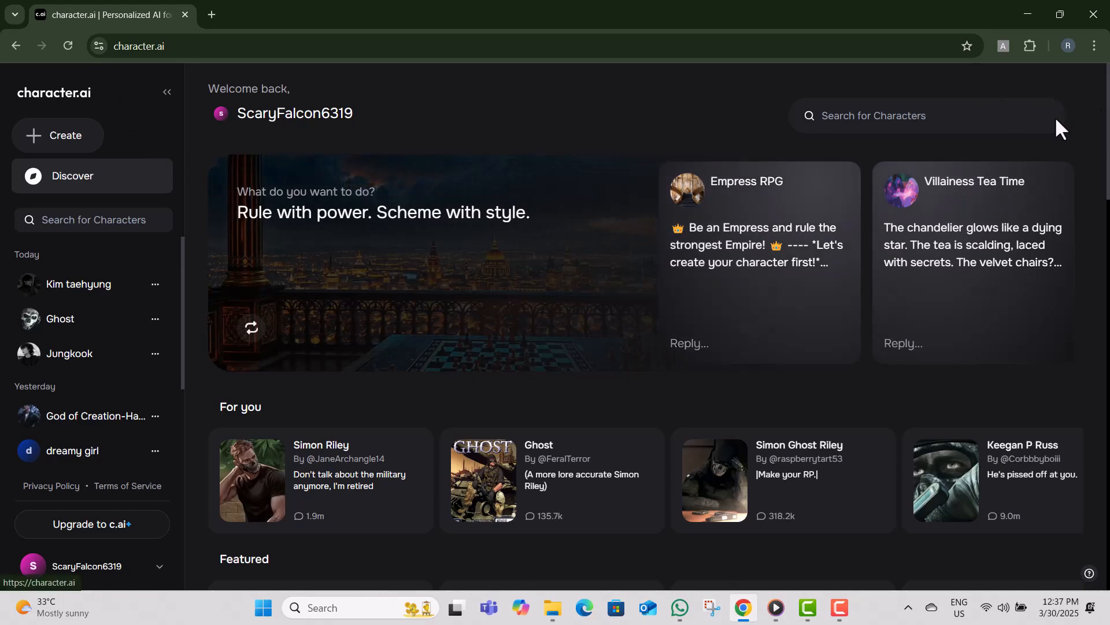
mouse_move(92, 566)
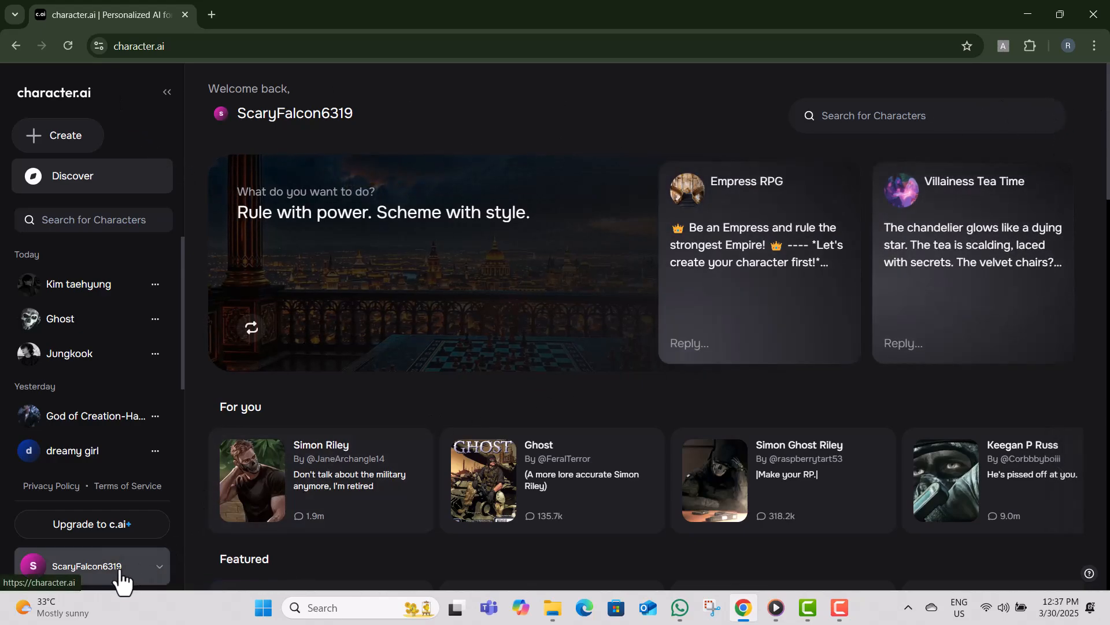
Step: Open the account's Settings on the Public profile page from the sidebar account menu
left_click(86, 565)
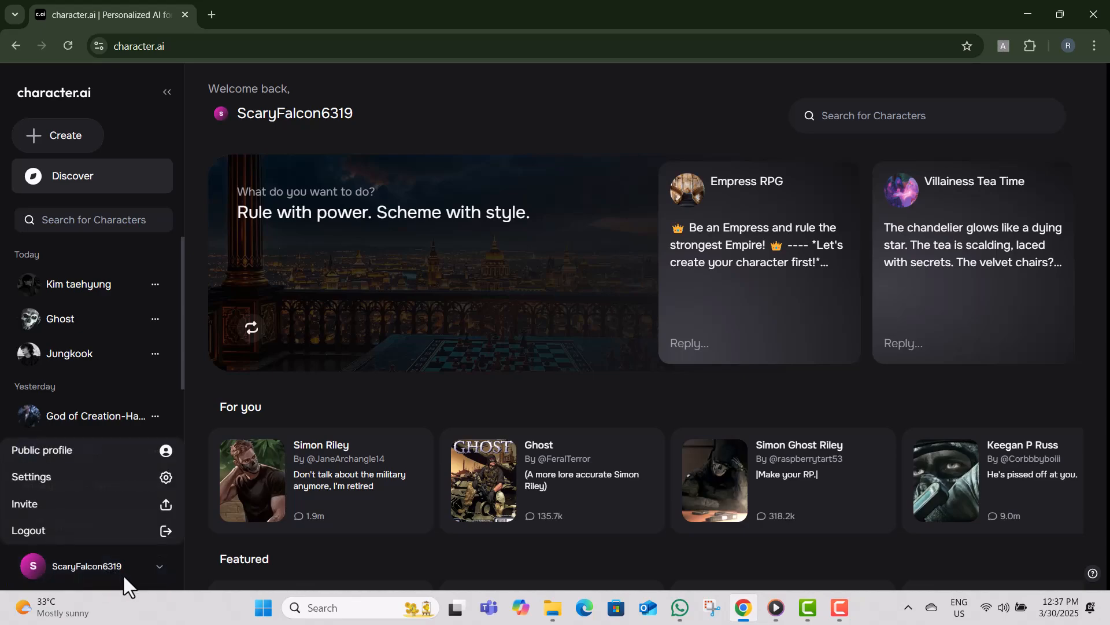
mouse_move(127, 570)
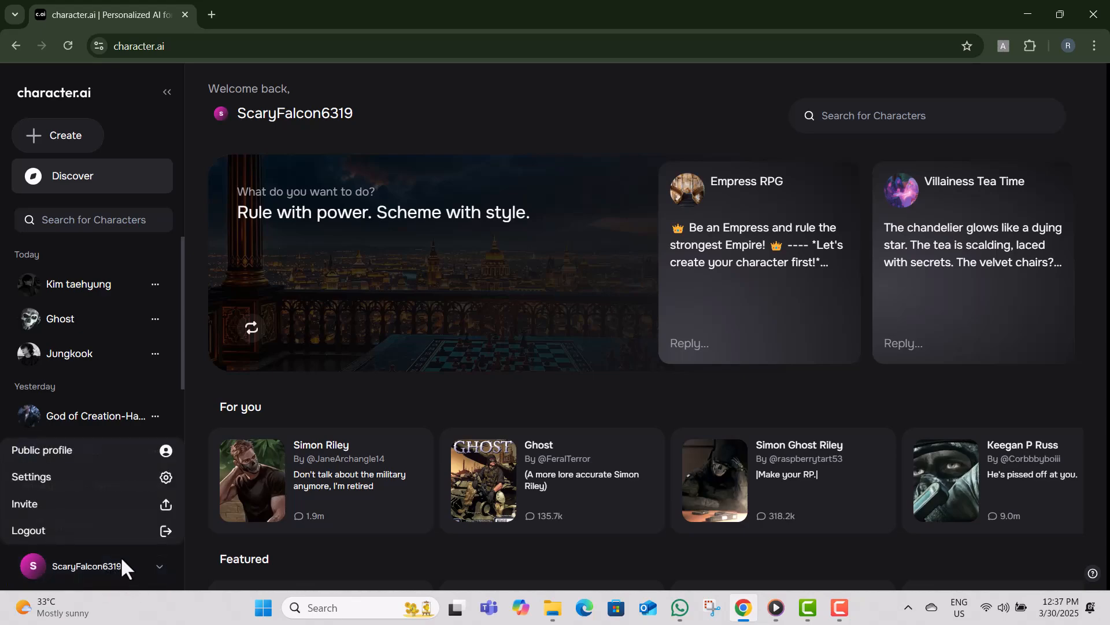
left_click(41, 450)
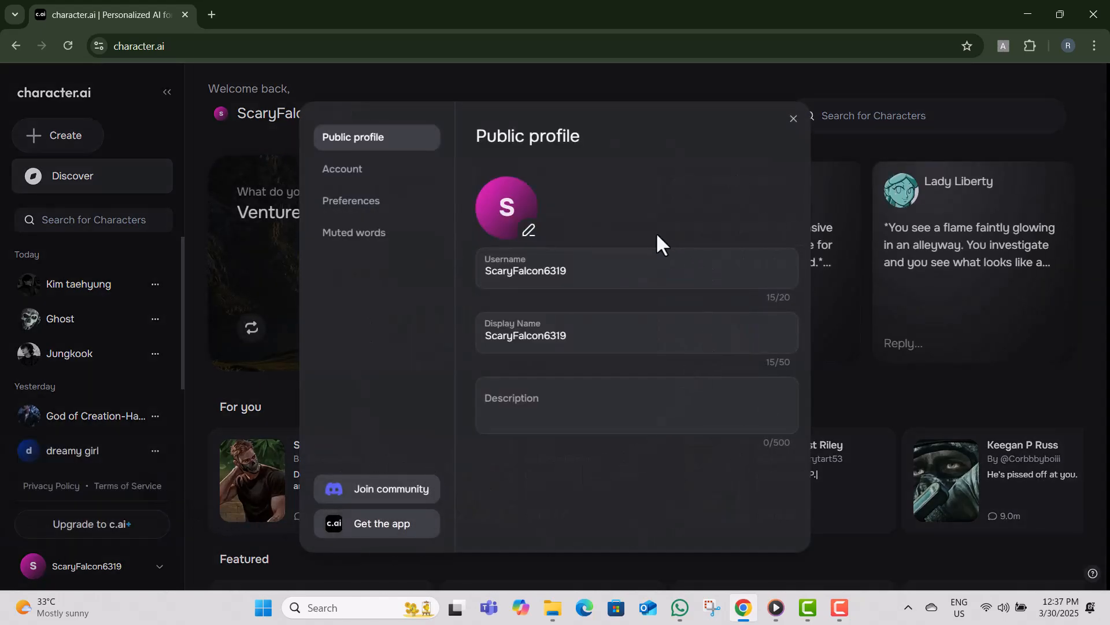
mouse_move(363, 201)
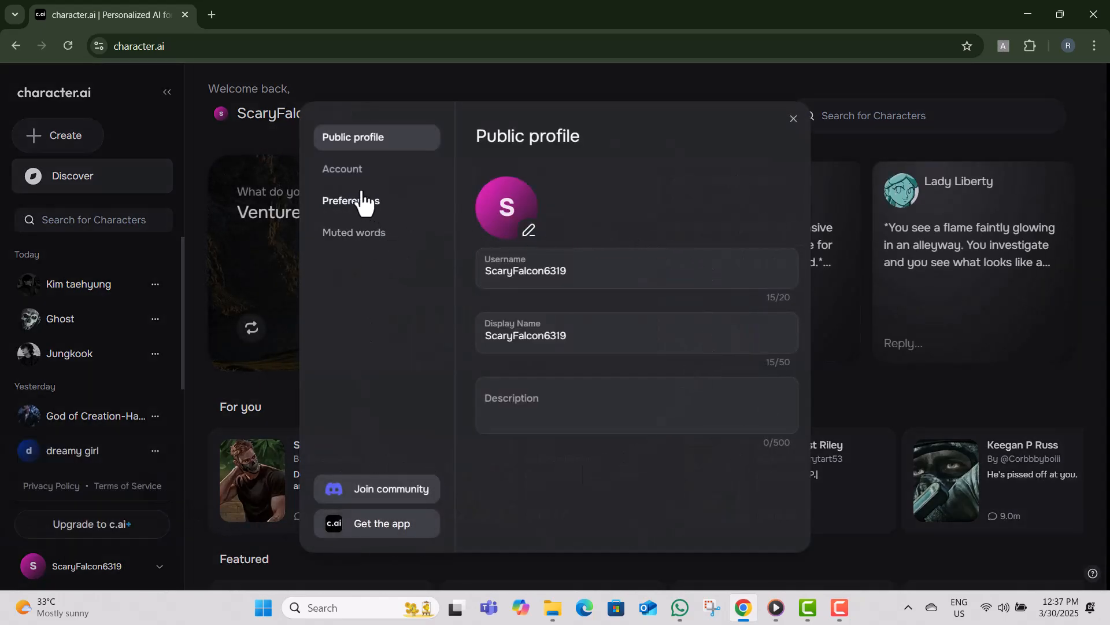
Step: Show the Account settings section with the Manage Account & Data options expanded
left_click(343, 169)
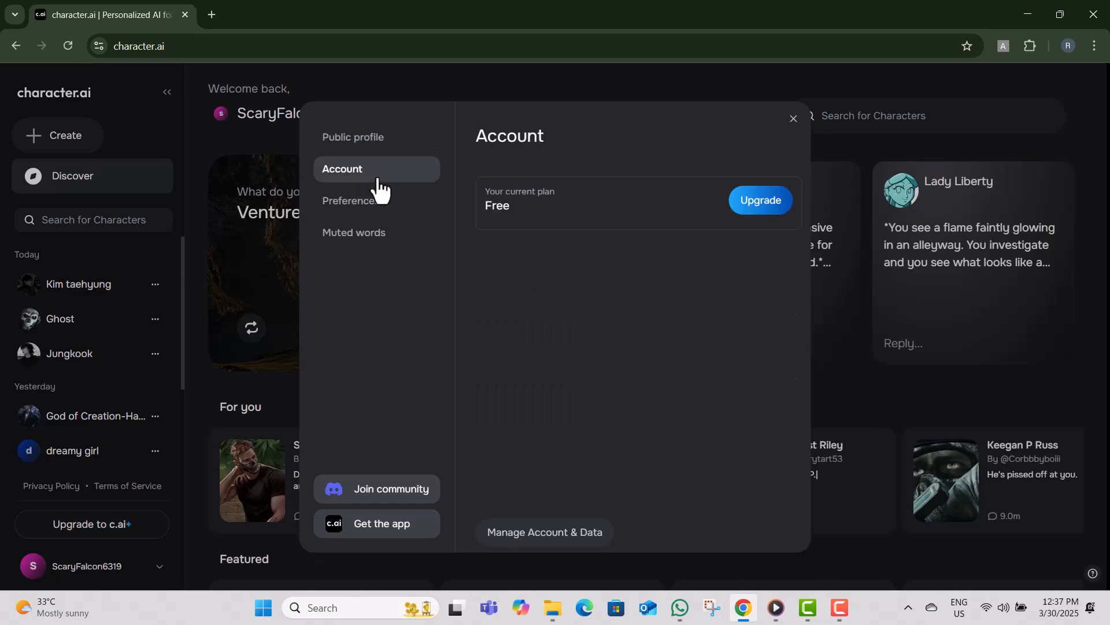
mouse_move(390, 496)
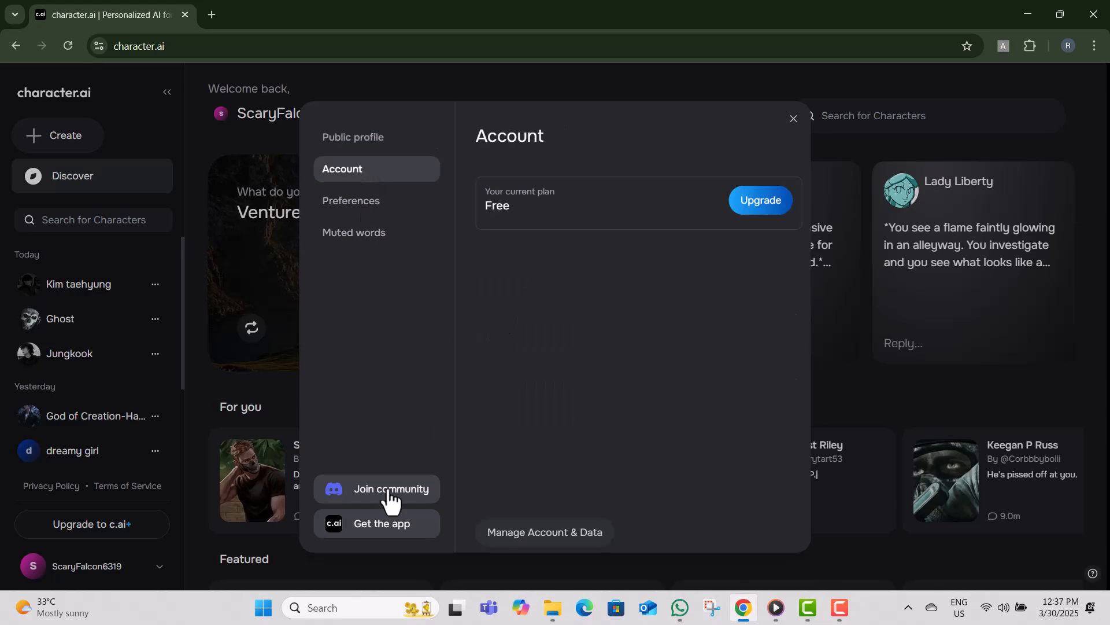
left_click(543, 532)
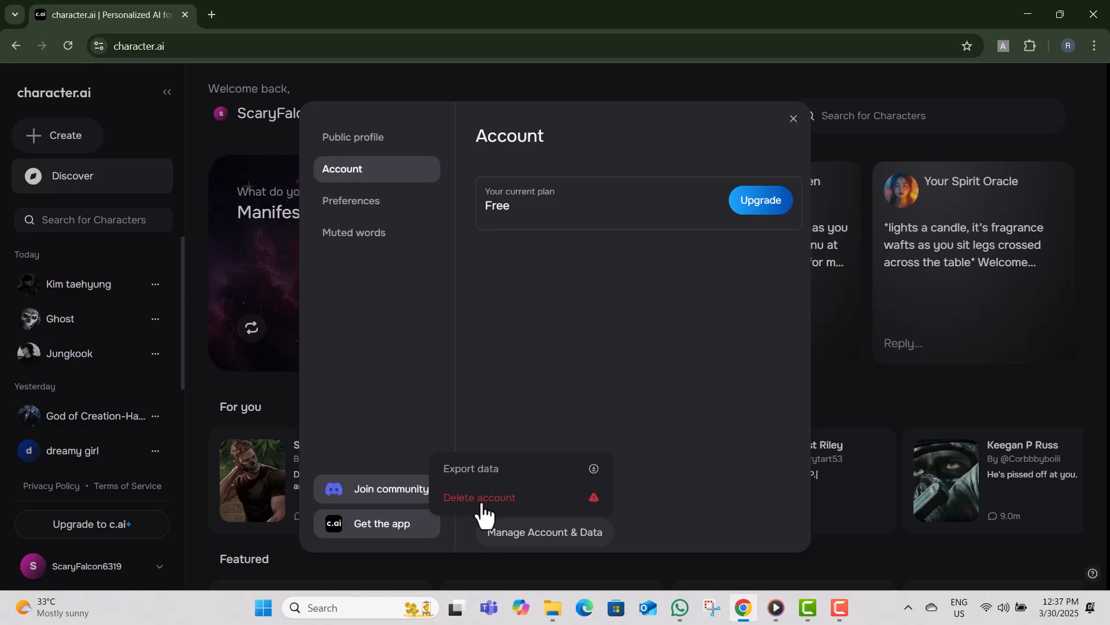
Step: Start deleting the account, bringing up the confirmation dialog asking for the username
left_click(479, 497)
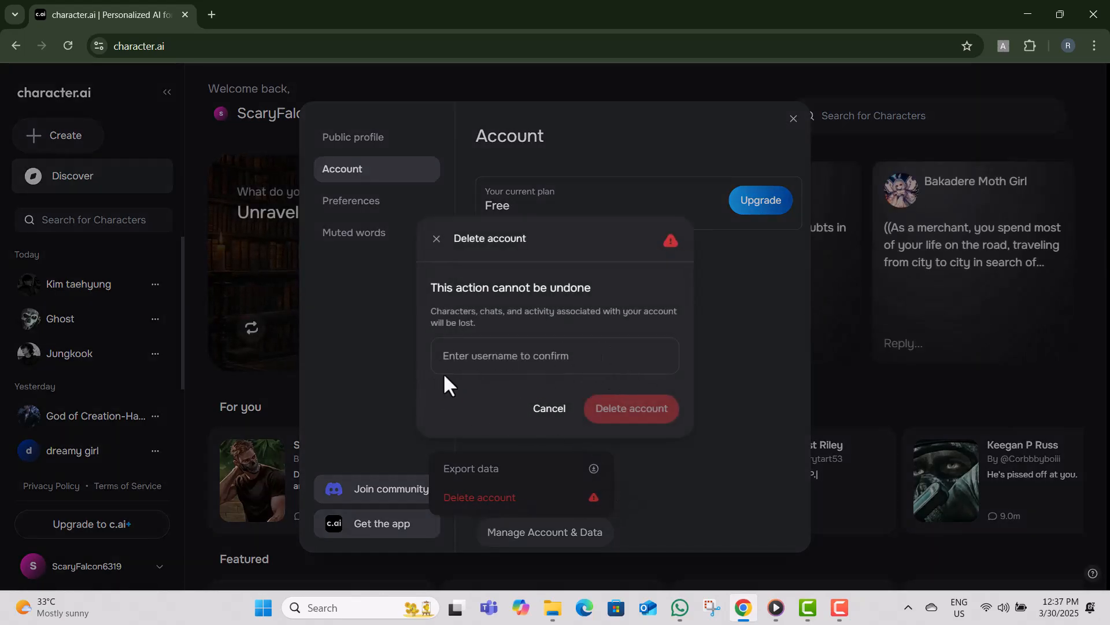
mouse_move(638, 376)
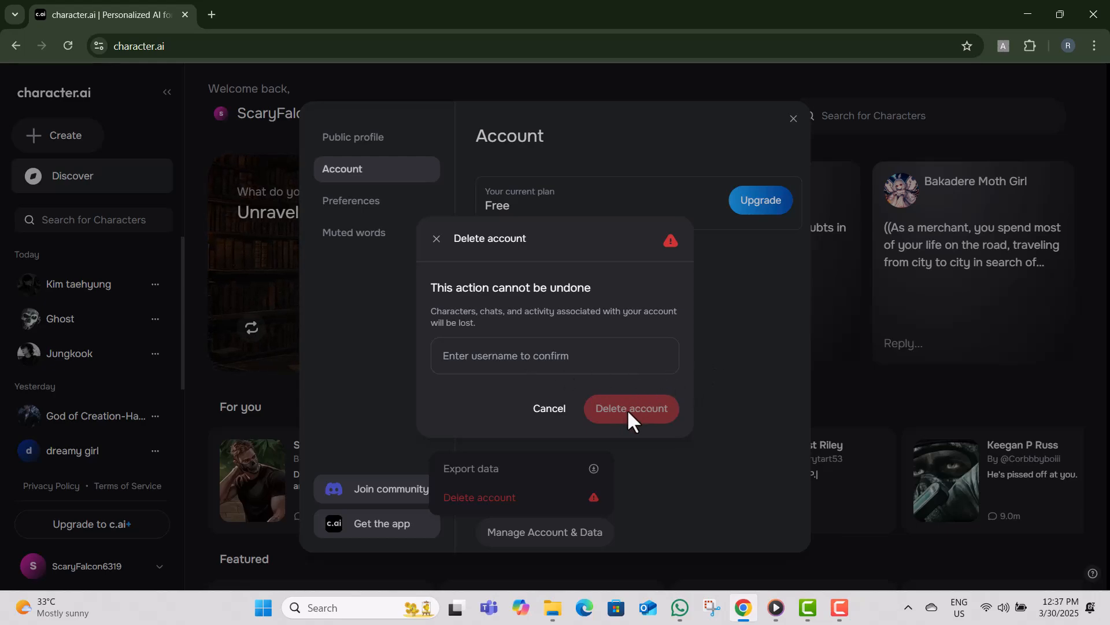
mouse_move(127, 374)
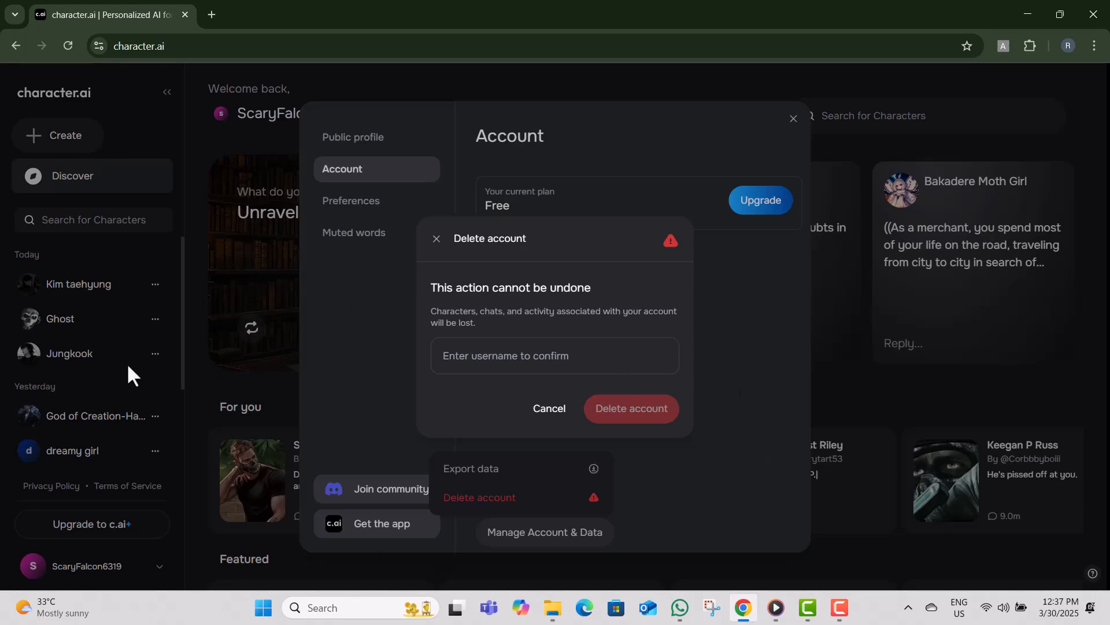
mouse_move(654, 425)
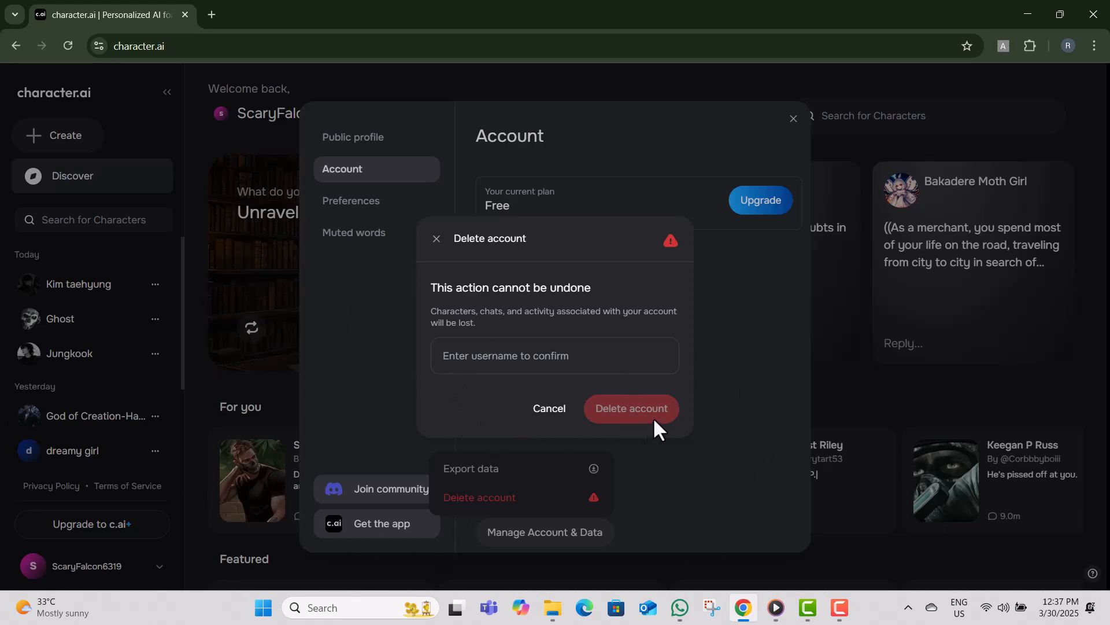
mouse_move(658, 436)
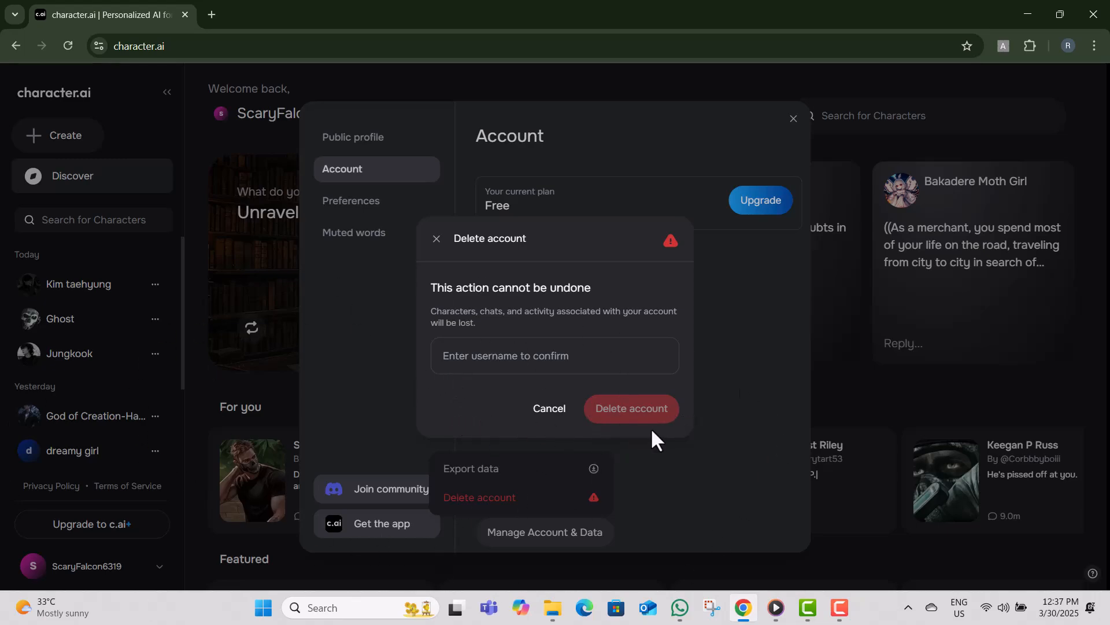